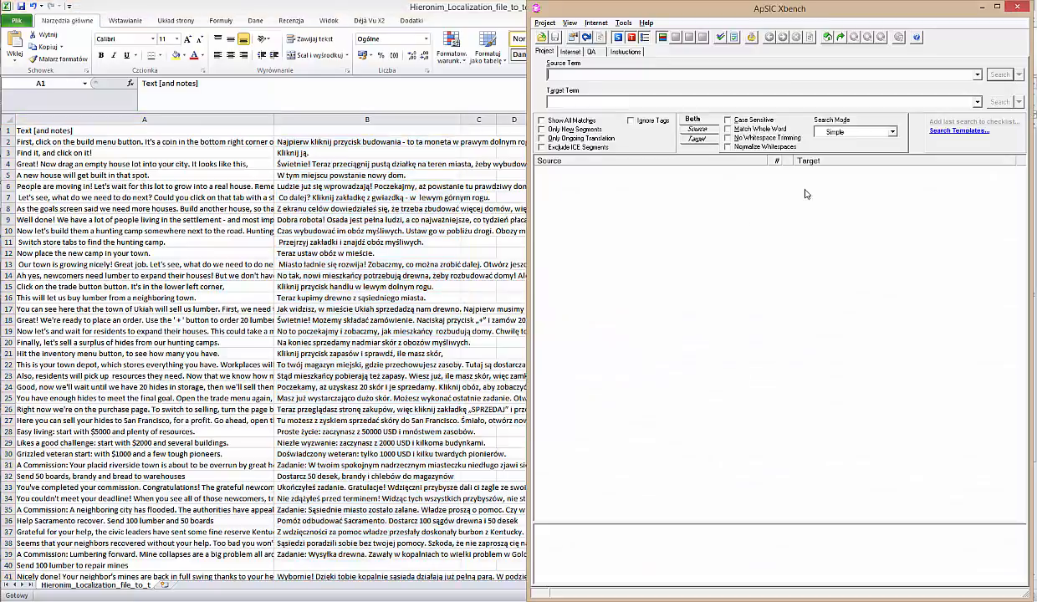
# Add Hieronim_Localization_file_to_test_QA.txt as a tab-delimited ongoing translation with duplicates kept.
pyautogui.click(544, 23)
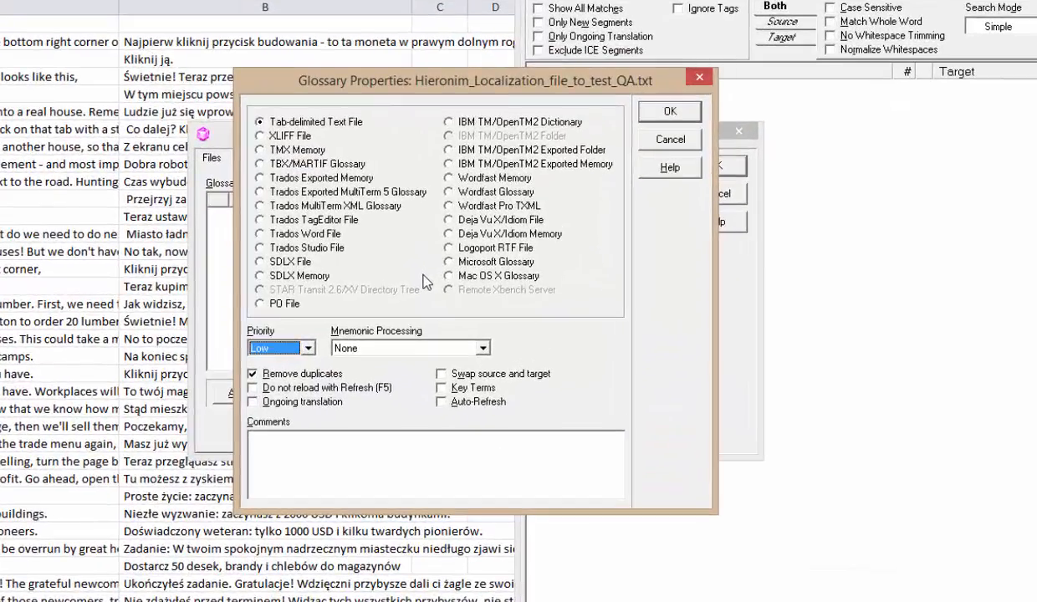
pyautogui.moveTo(355, 151)
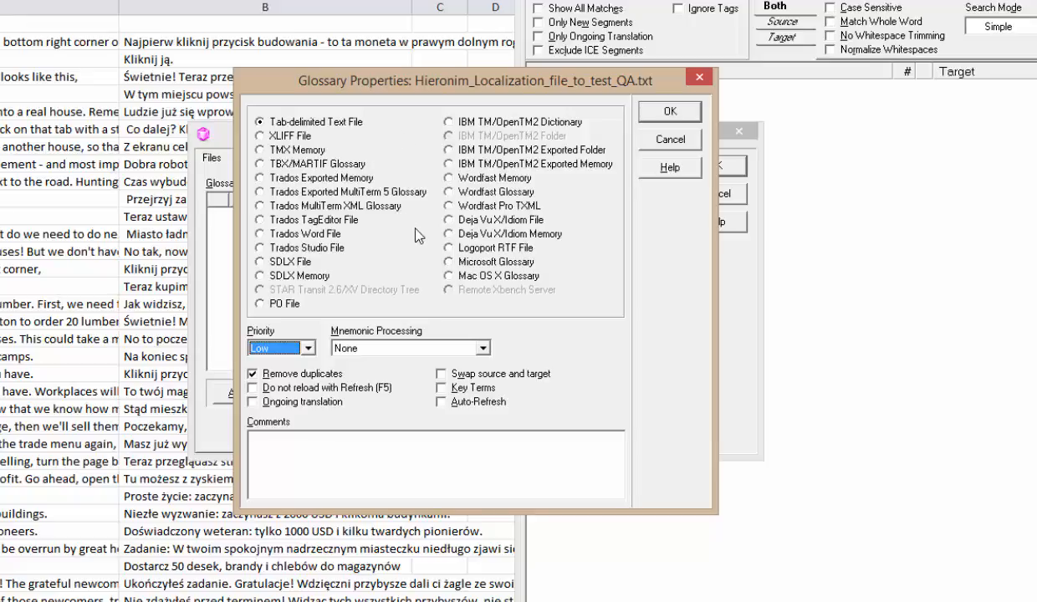
pyautogui.moveTo(292, 393)
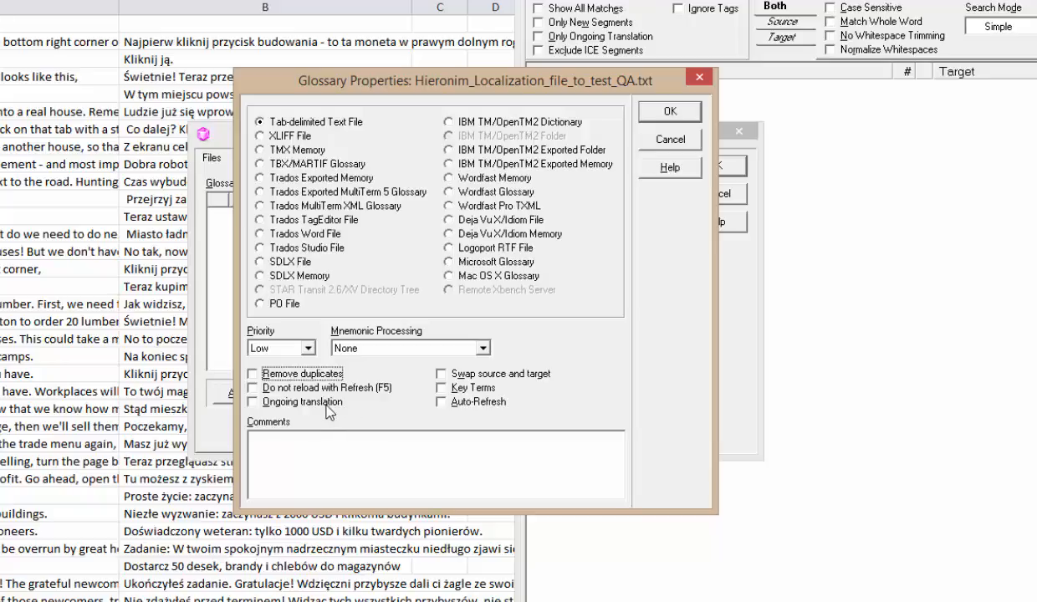
pyautogui.click(253, 401)
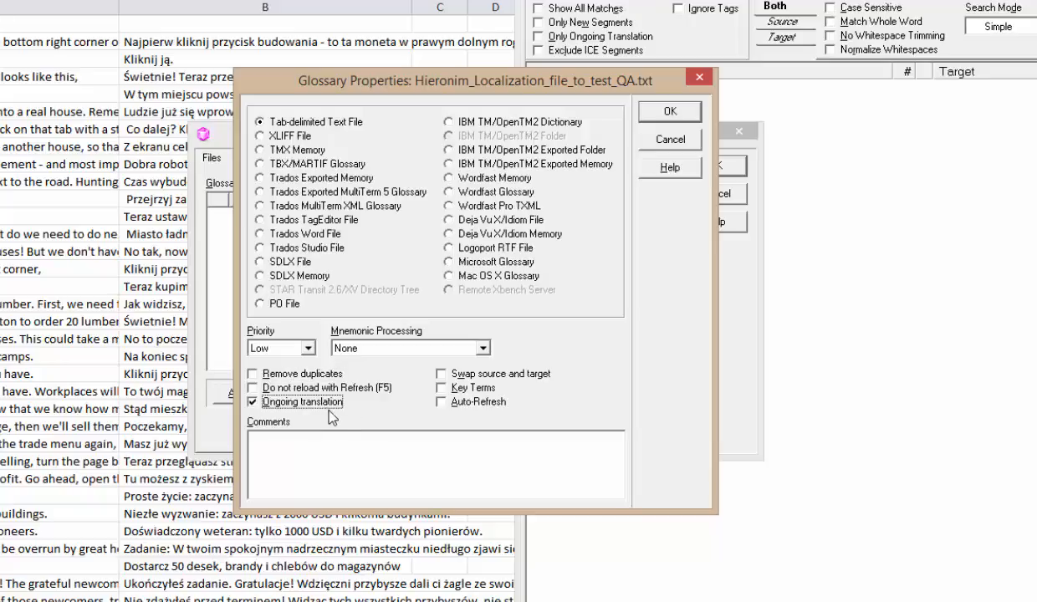
pyautogui.moveTo(250, 427)
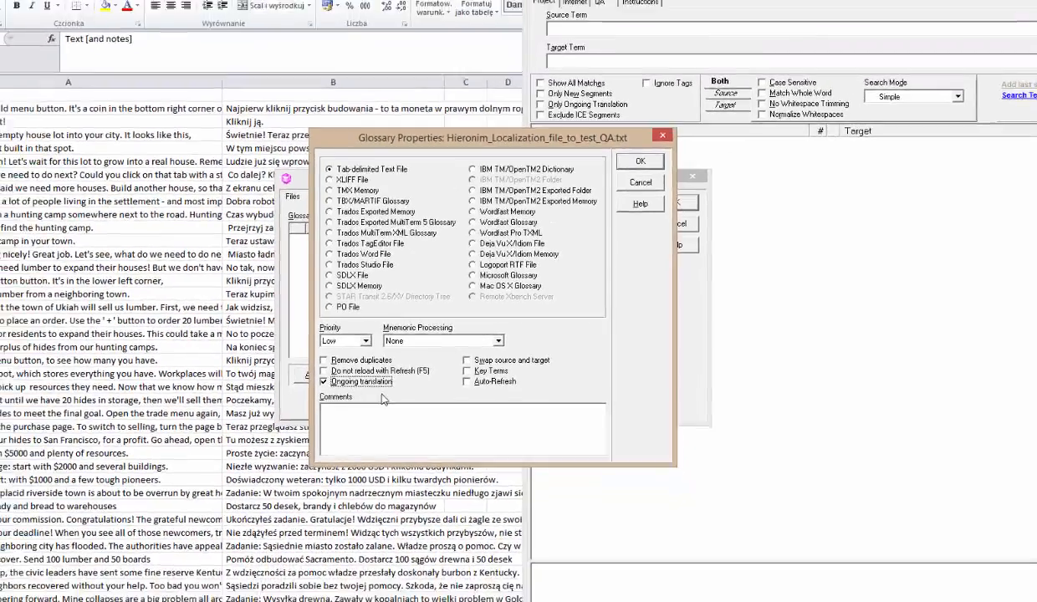
pyautogui.click(640, 161)
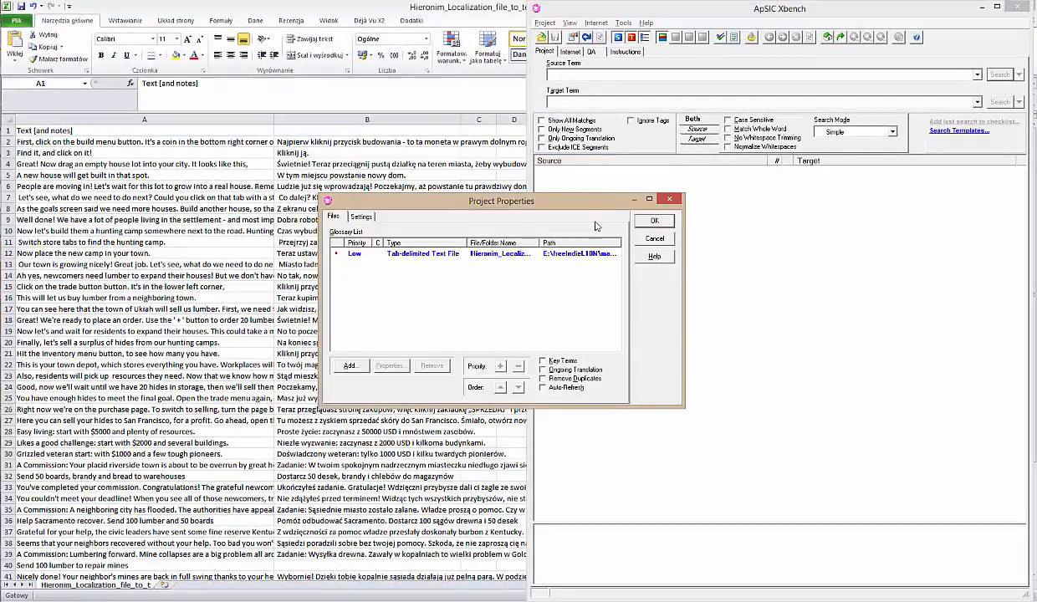
pyautogui.click(654, 220)
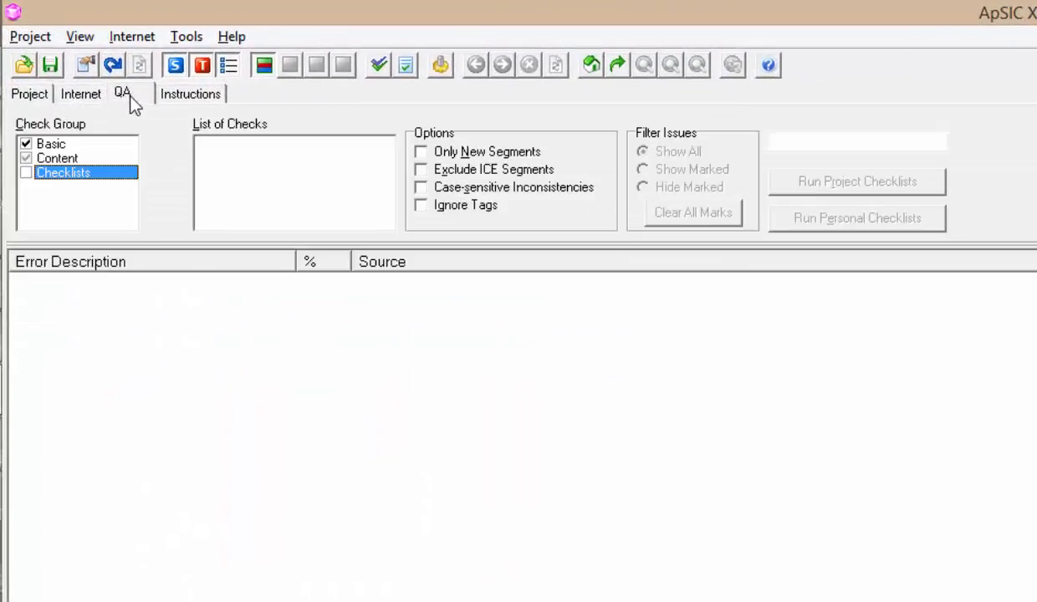
# Enable all Basic checks and Content checks for numeric mismatches, double blanks and repeated words.
pyautogui.click(57, 158)
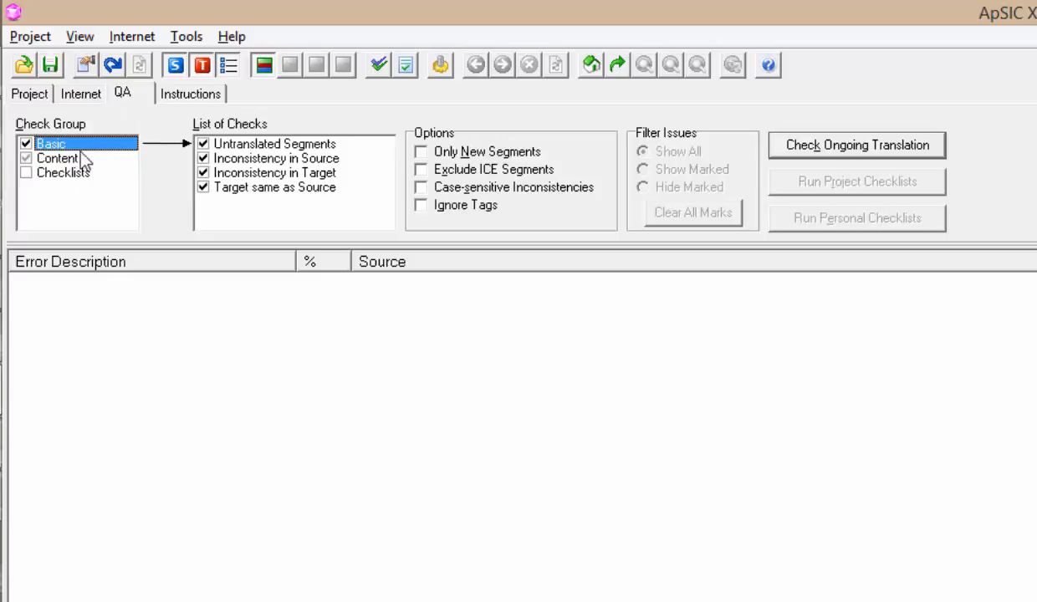
pyautogui.moveTo(227, 166)
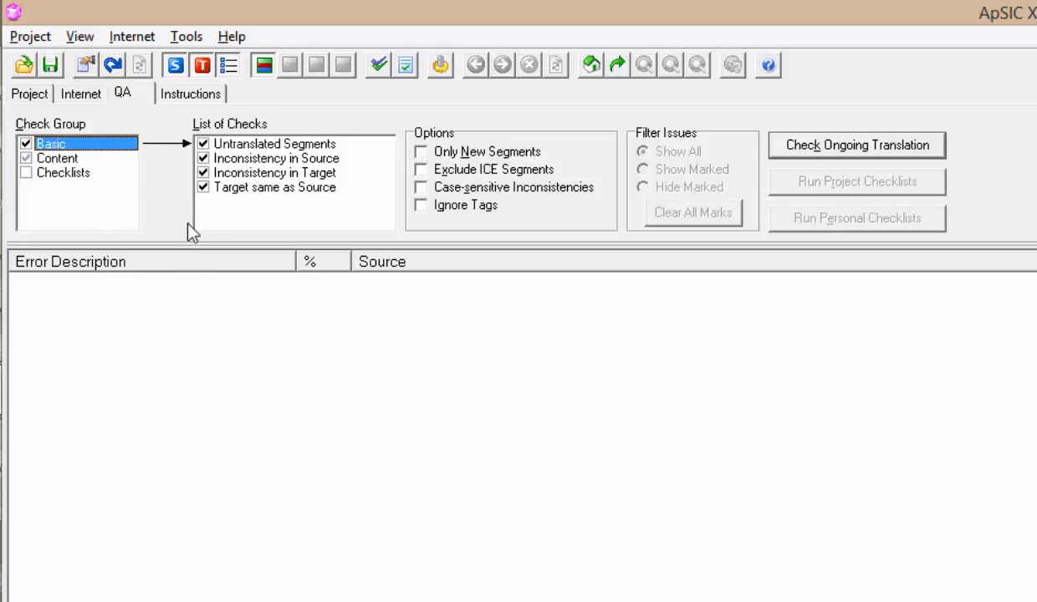
pyautogui.moveTo(293, 249)
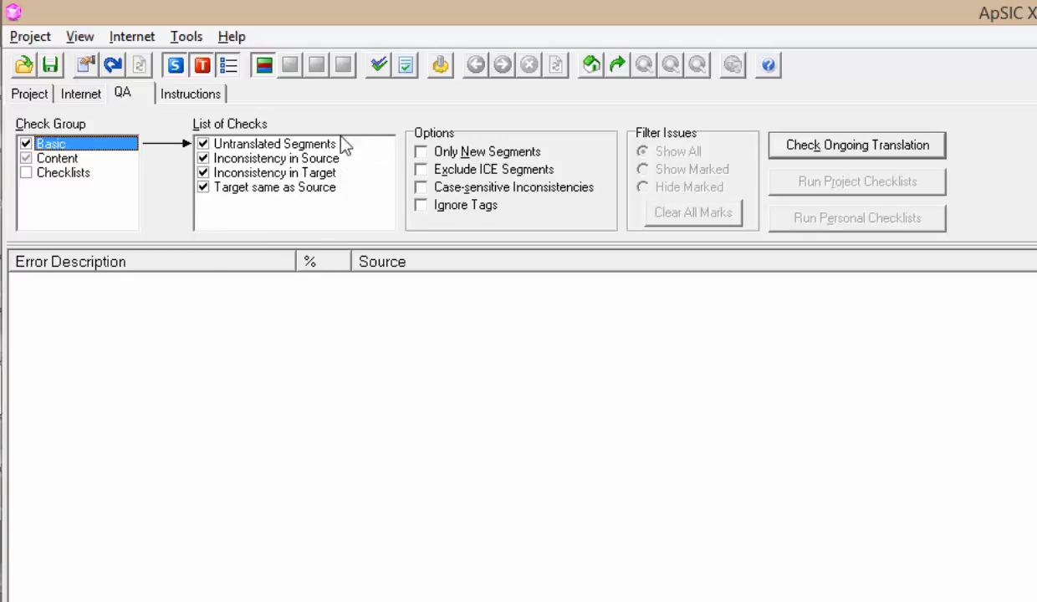
pyautogui.moveTo(324, 191)
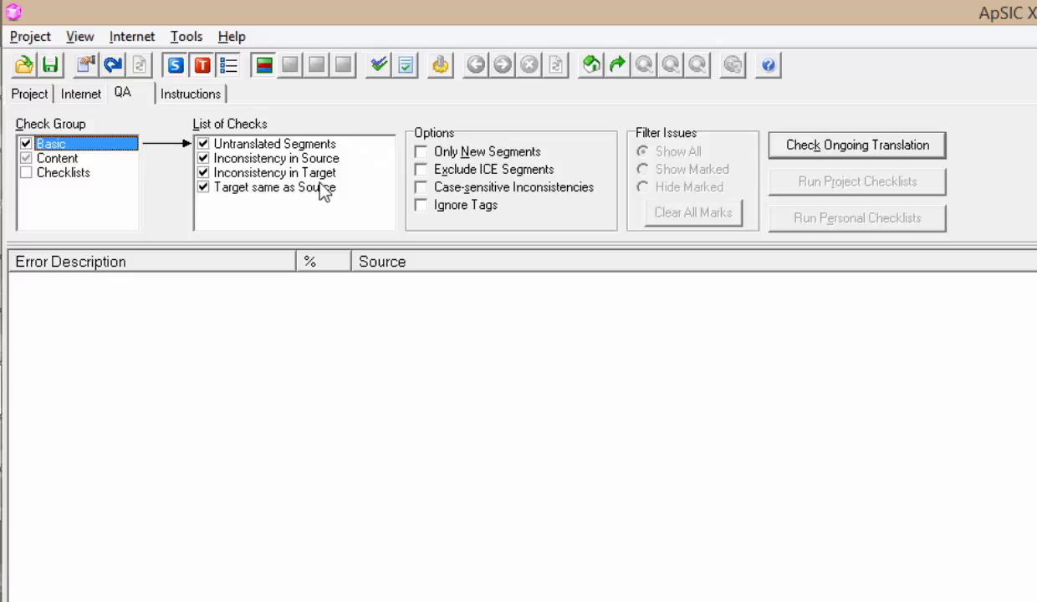
pyautogui.click(59, 158)
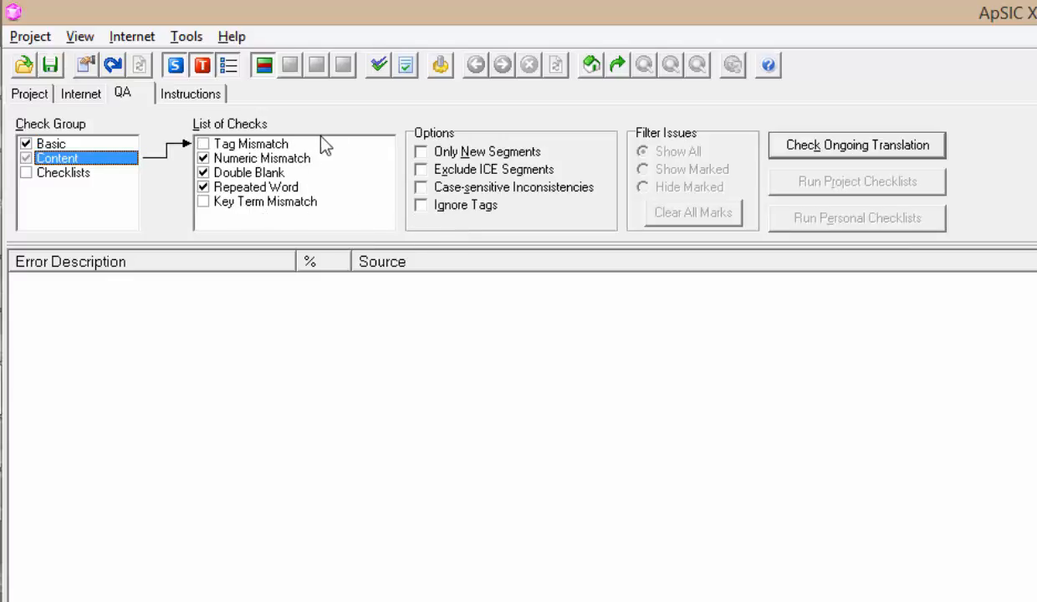
pyautogui.click(267, 202)
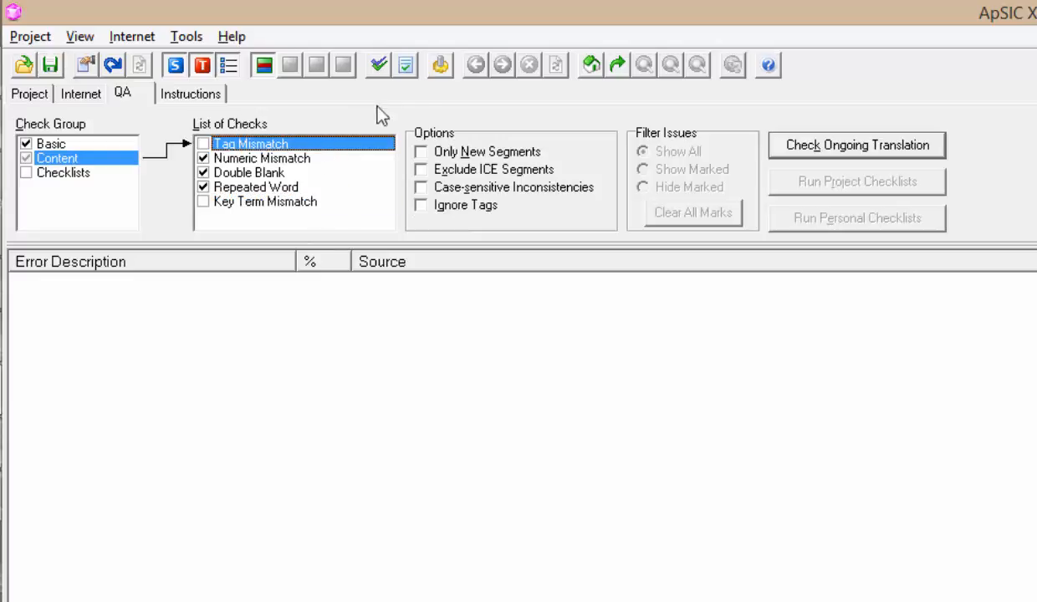
pyautogui.moveTo(372, 134)
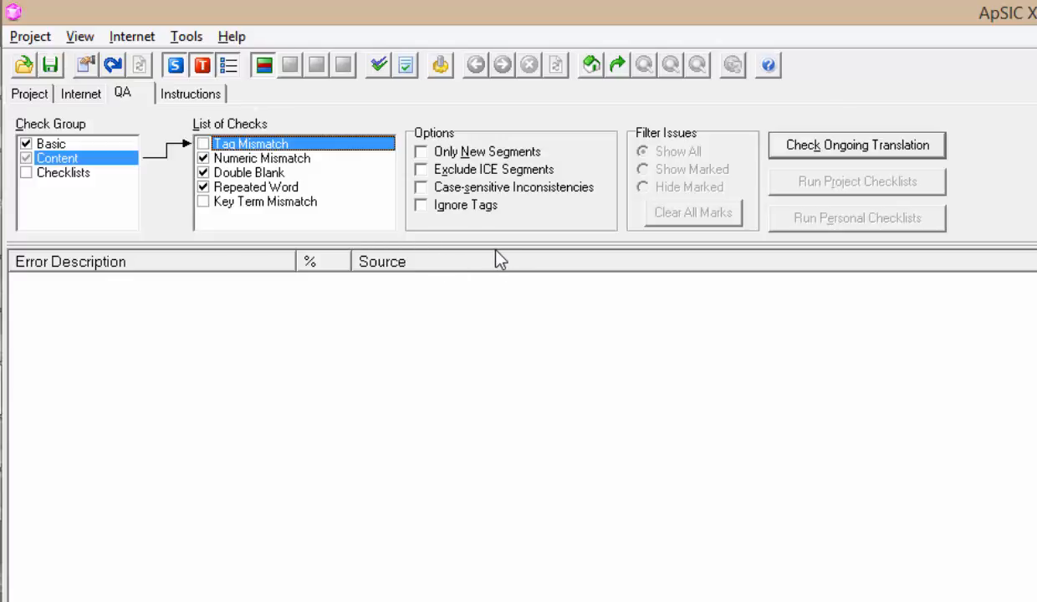
pyautogui.moveTo(490, 264)
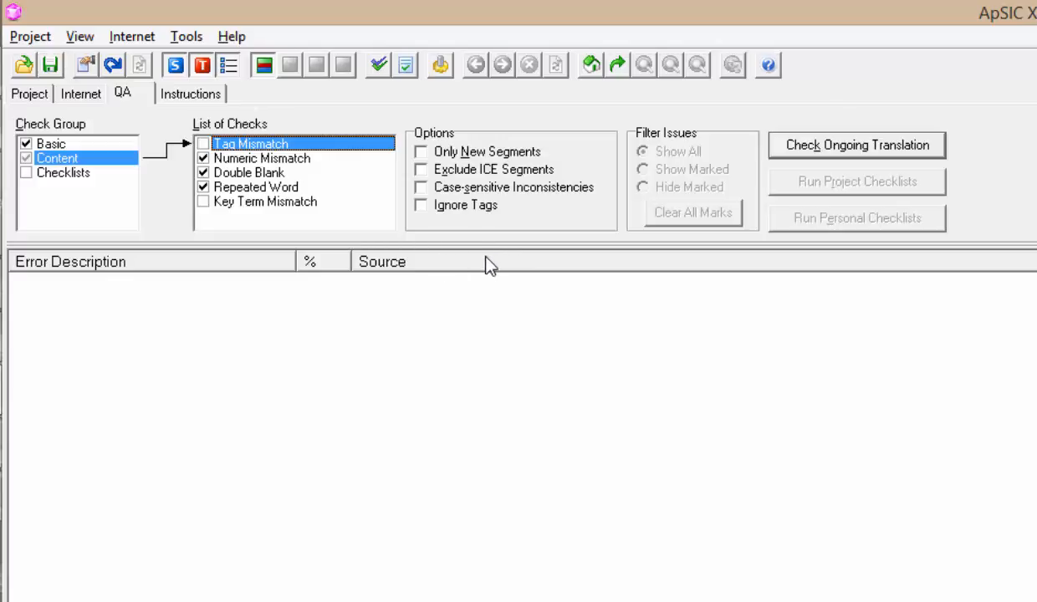
pyautogui.moveTo(465, 258)
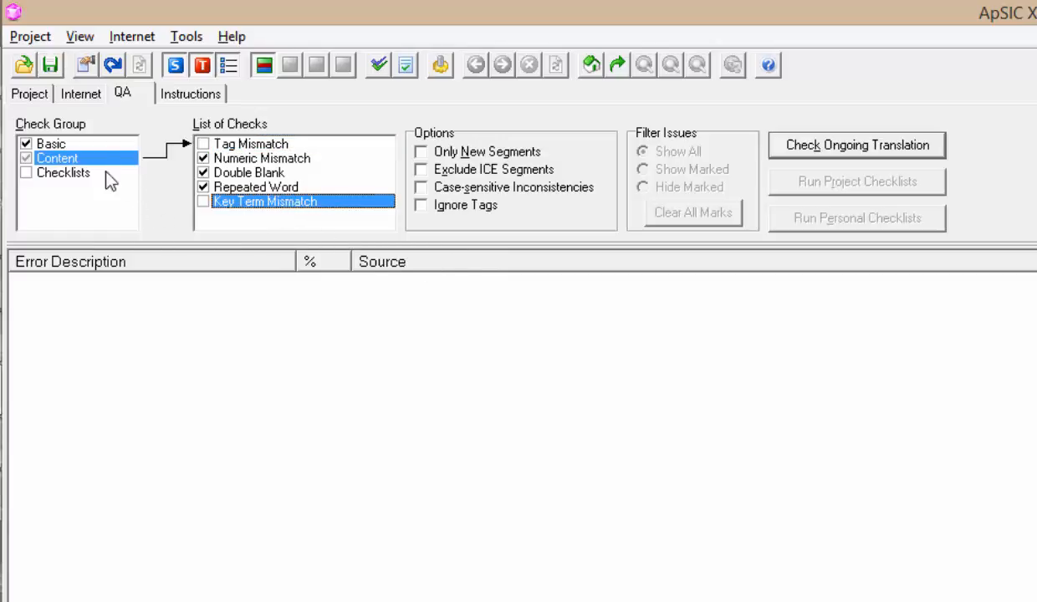
pyautogui.click(64, 172)
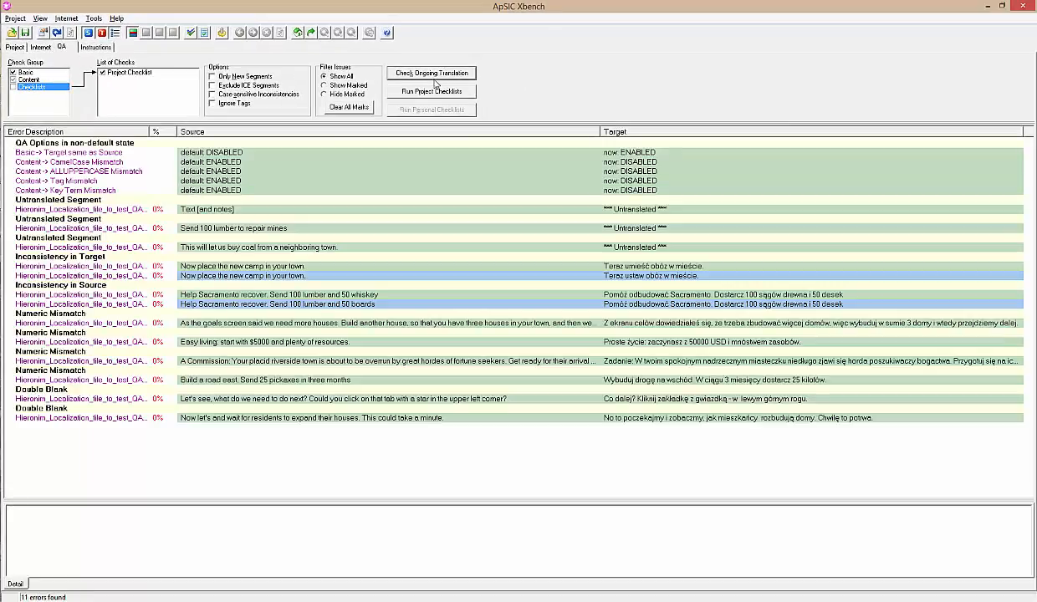
pyautogui.moveTo(531, 142)
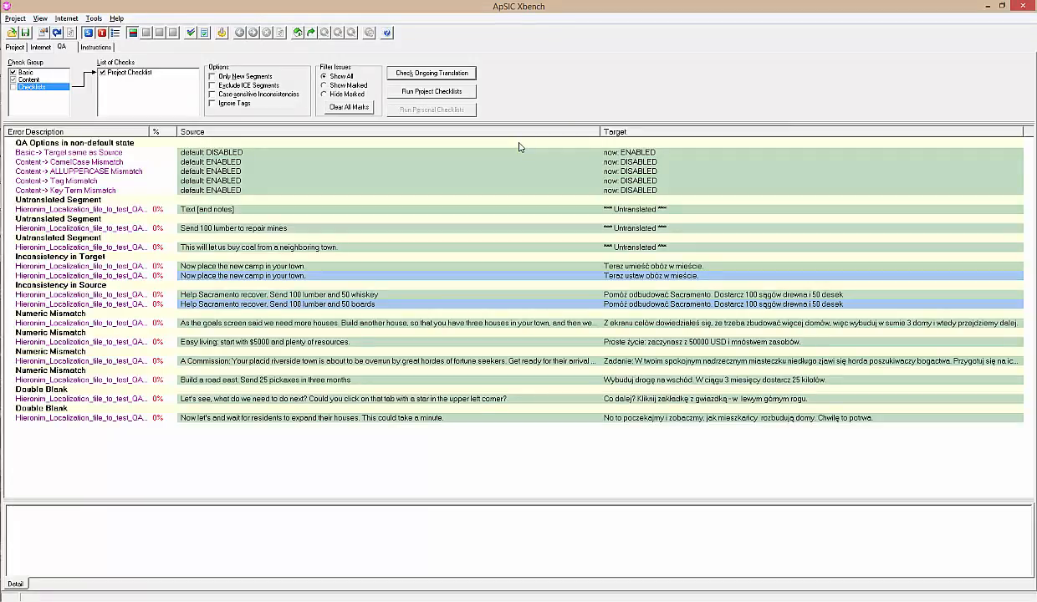
pyautogui.moveTo(467, 211)
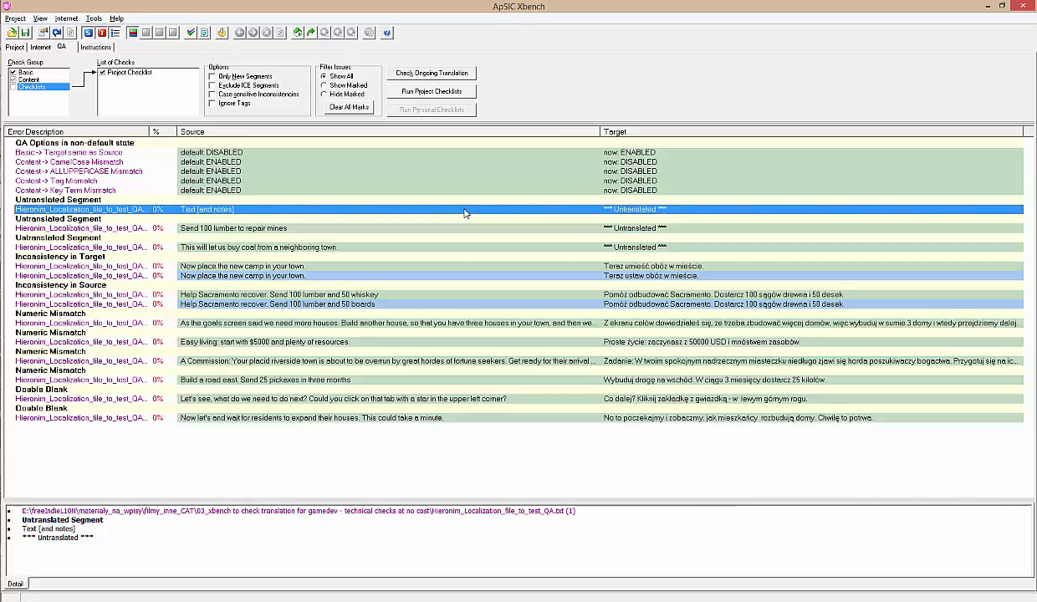
pyautogui.moveTo(480, 216)
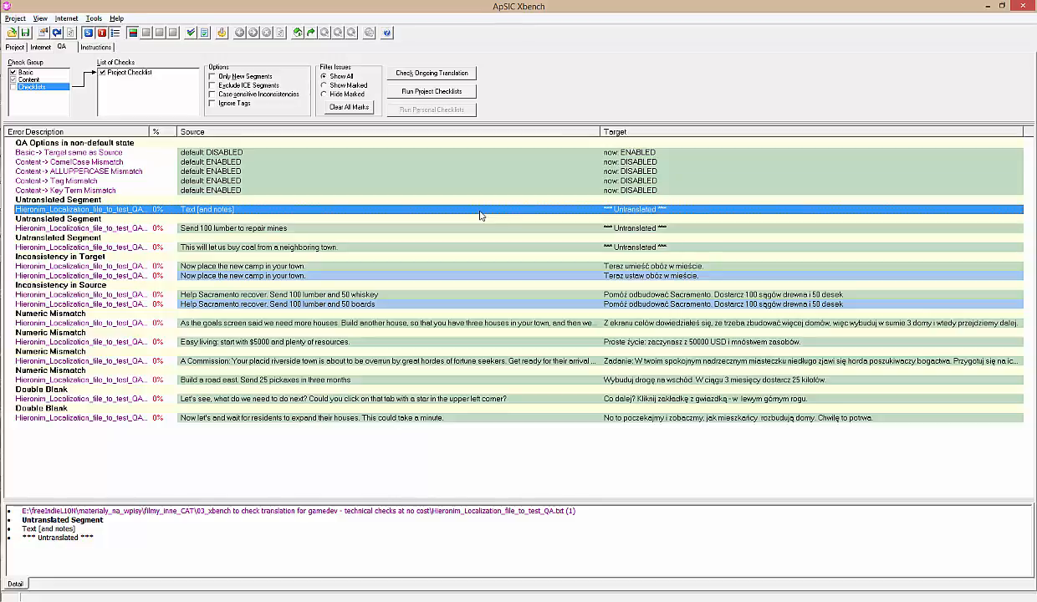
pyautogui.moveTo(443, 266)
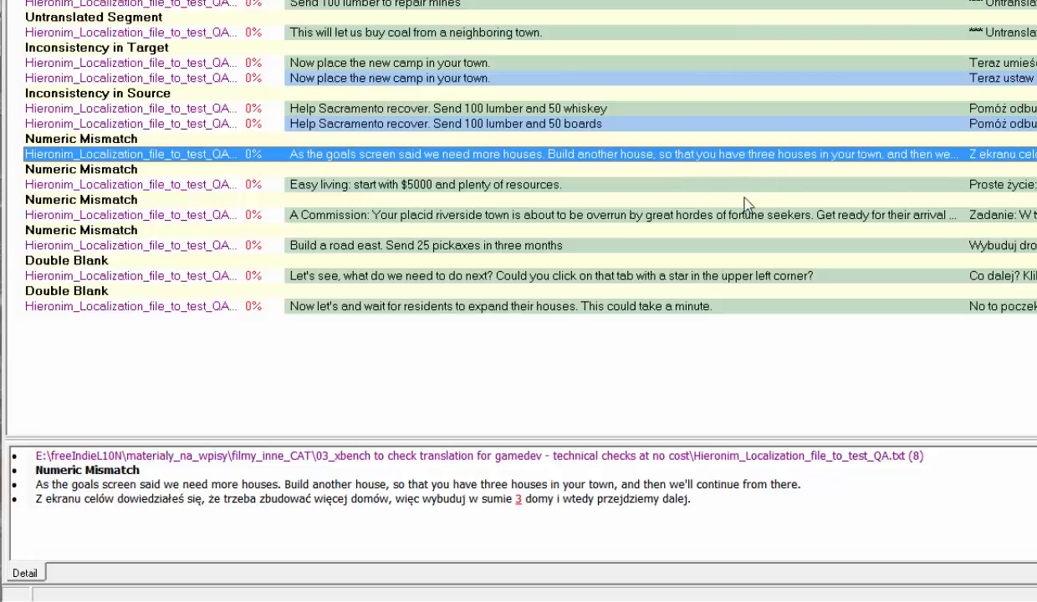
# Review the flagged number 3 mismatch, then show the untranslated 'Send 100 lumber to repair mines' segment.
pyautogui.doubleClick(489, 485)
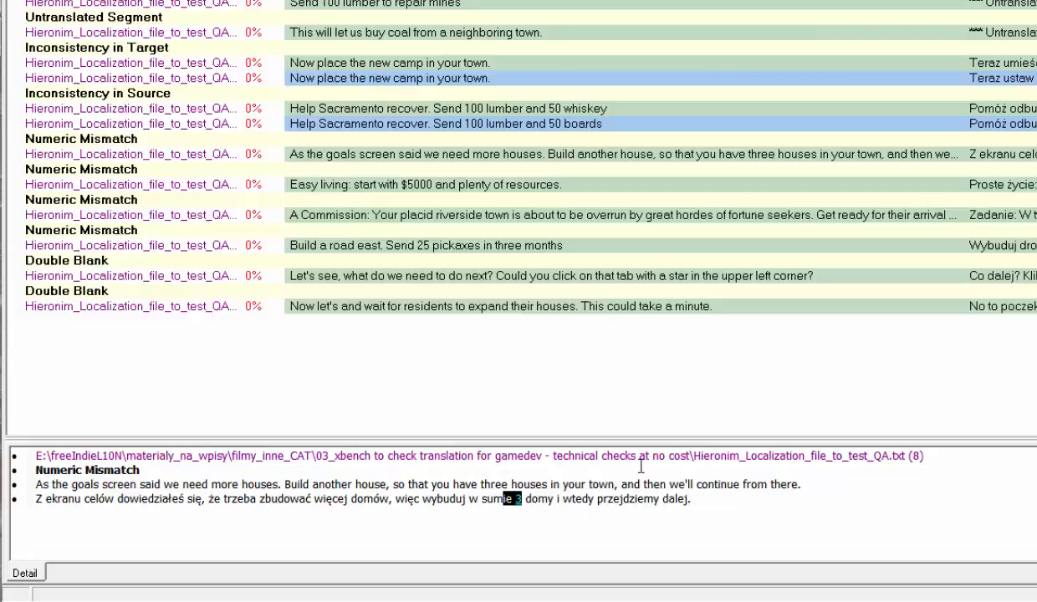
pyautogui.moveTo(495, 219)
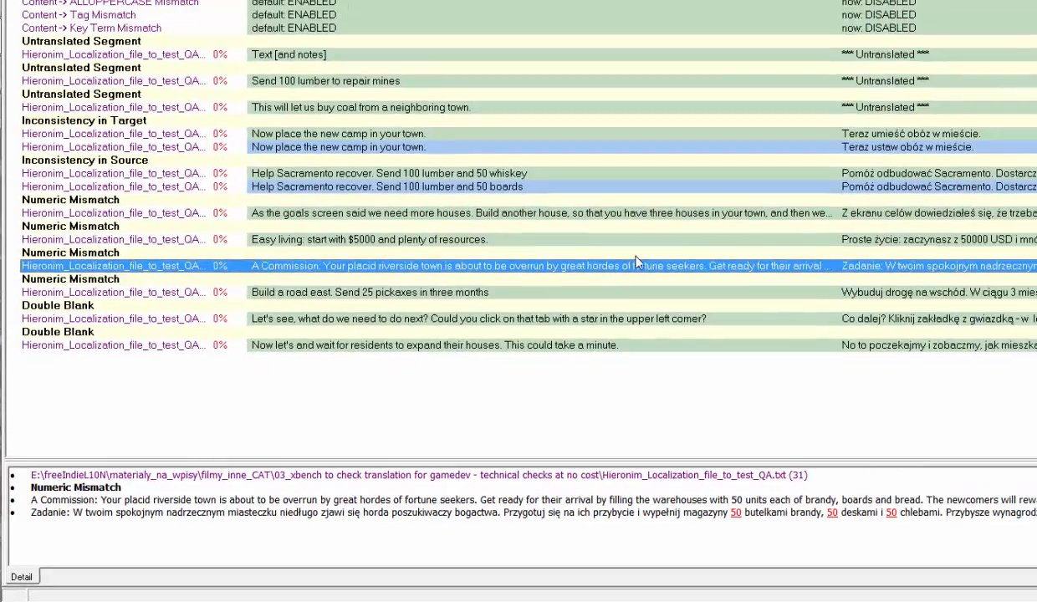
pyautogui.moveTo(637, 258)
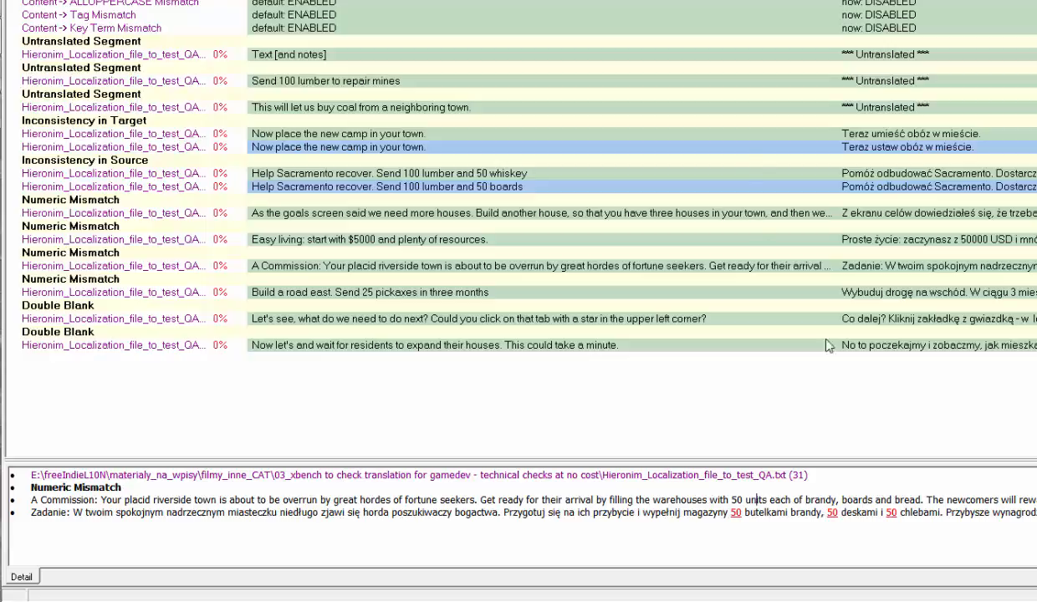
pyautogui.click(335, 80)
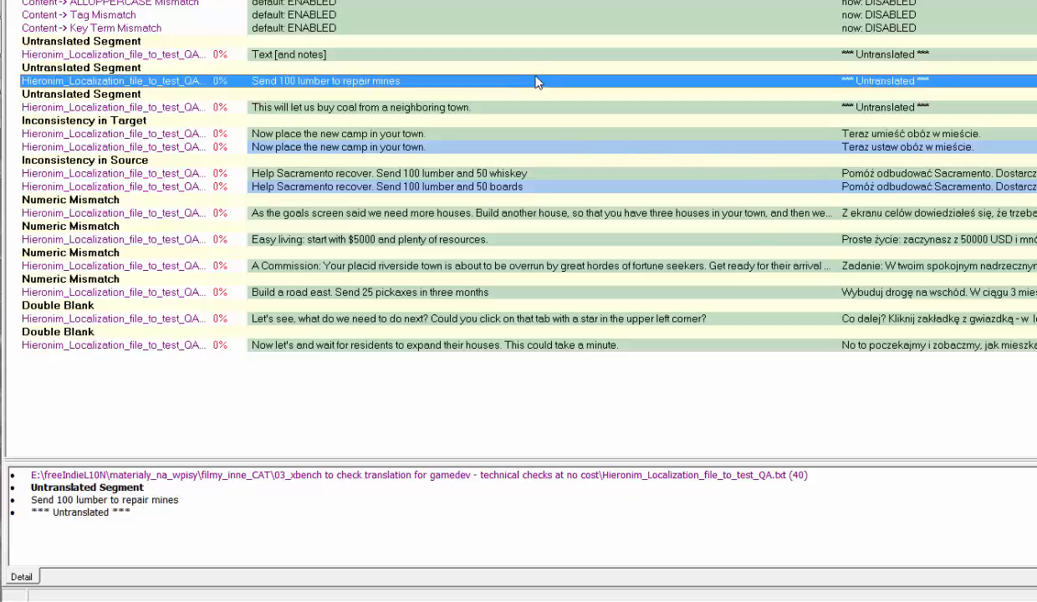
# Review the target and source inconsistencies and three-houses mismatch, then export the QA results to Excel.
pyautogui.click(360, 107)
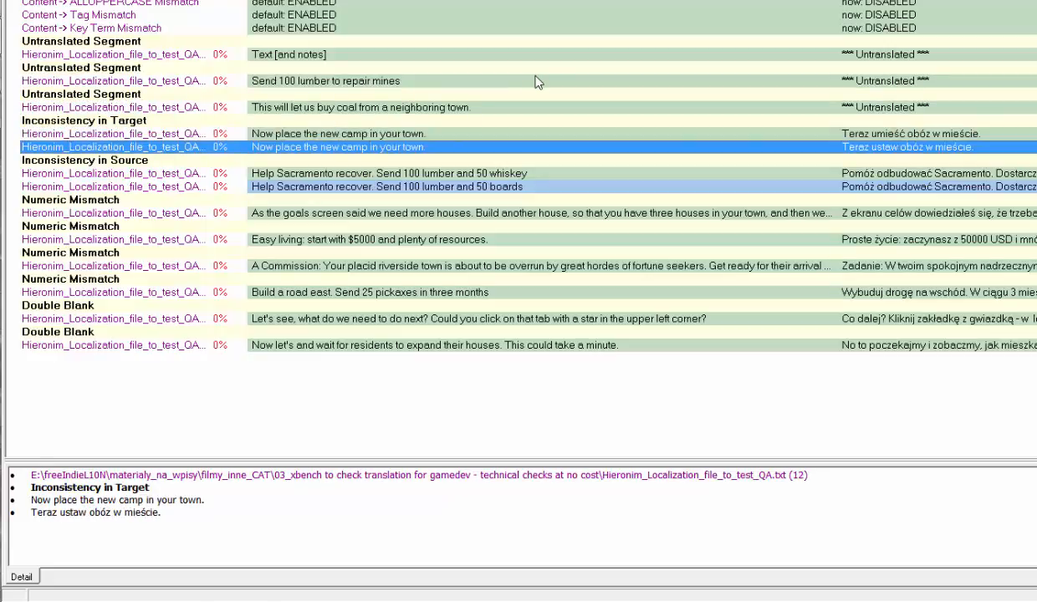
pyautogui.click(385, 173)
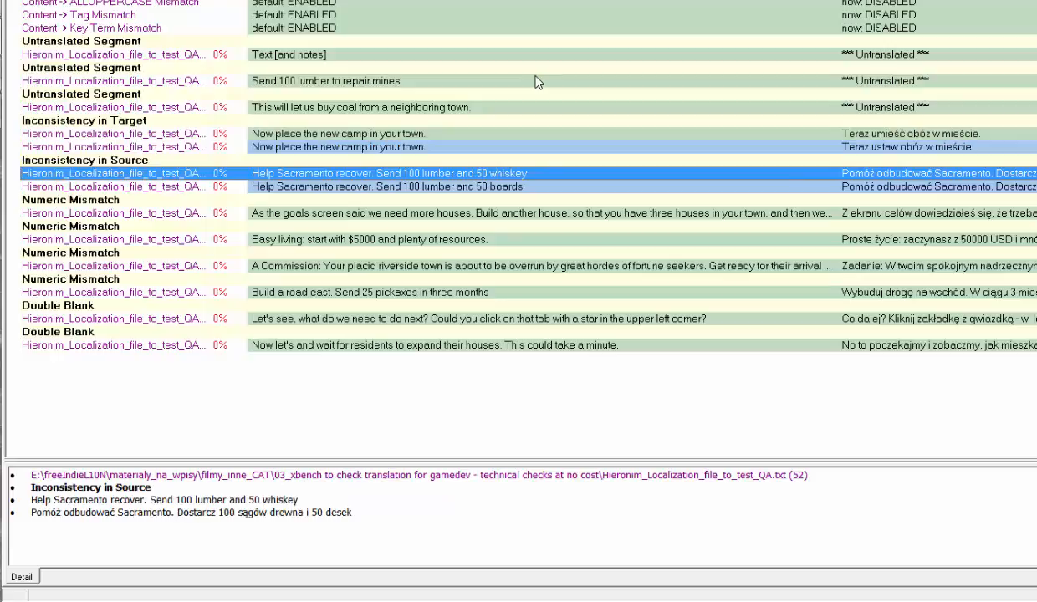
pyautogui.click(385, 187)
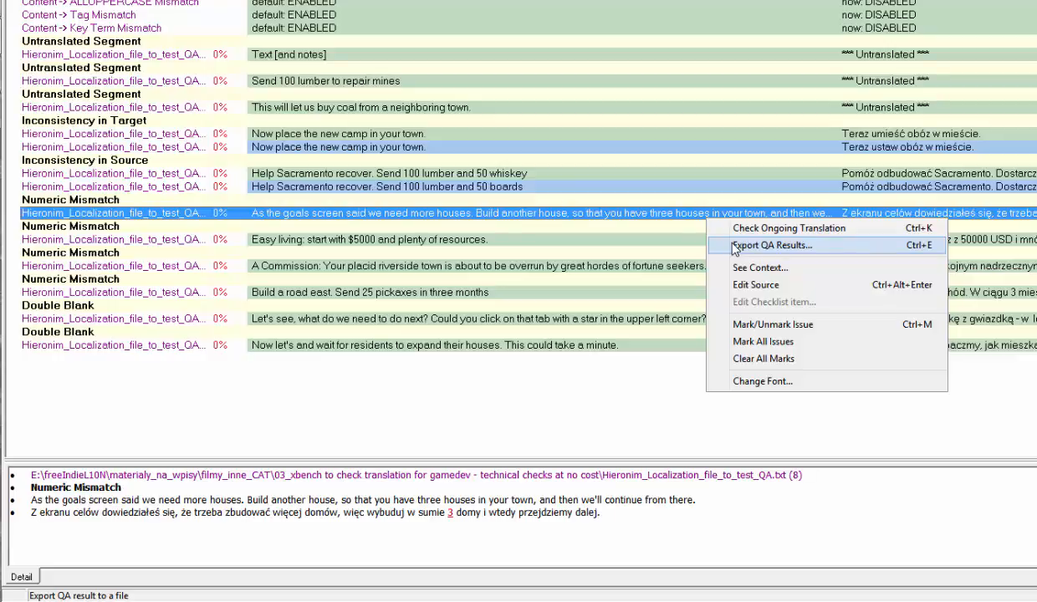
pyautogui.click(776, 245)
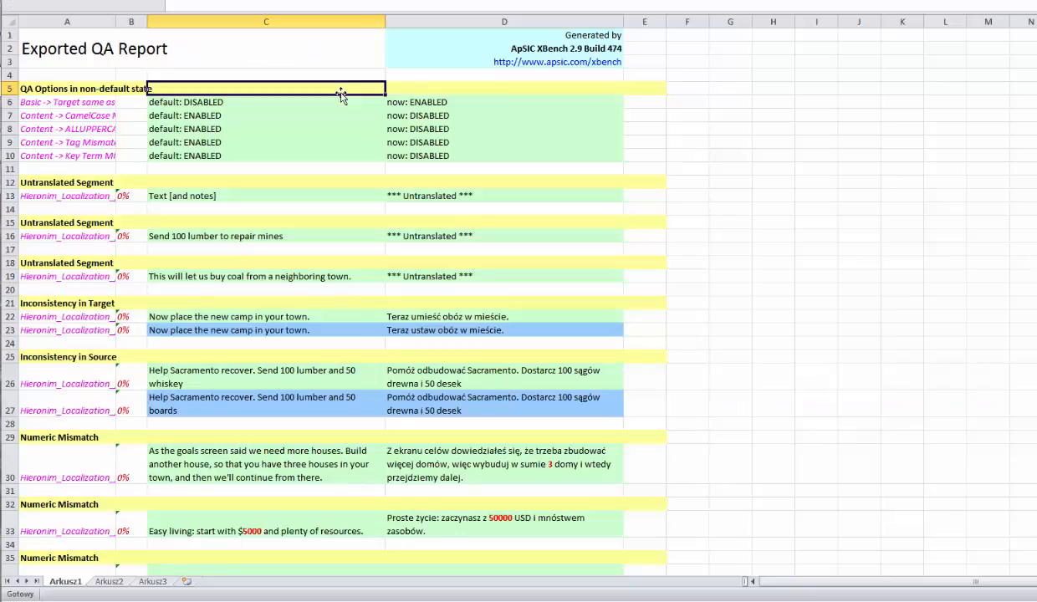